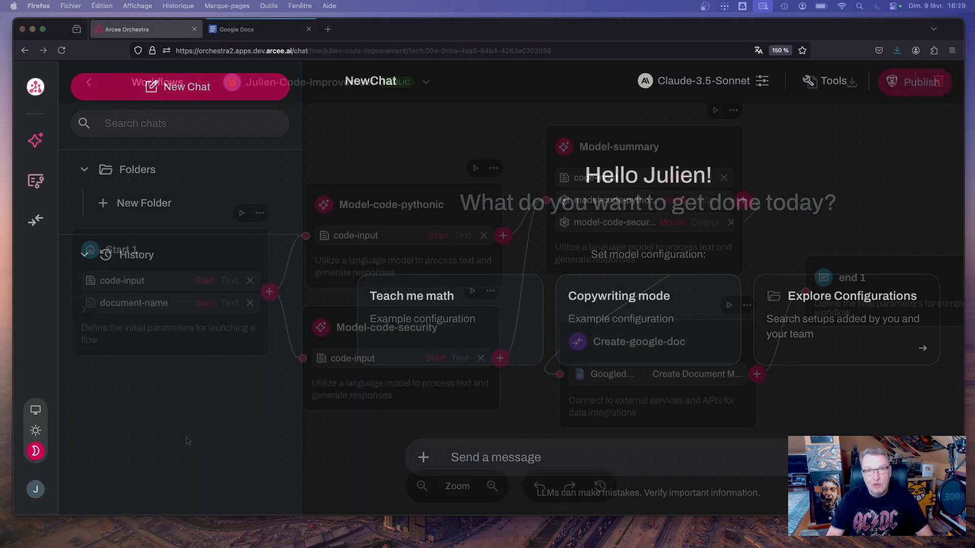
Step: Review the Start node's input variables and the pythonic and security model nodes' settings
left_click(89, 81)
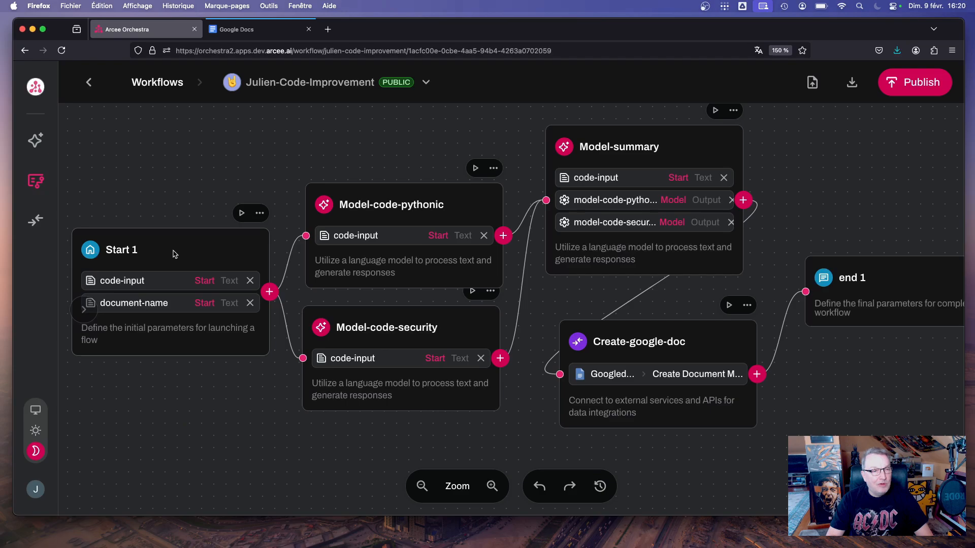
left_click(120, 249)
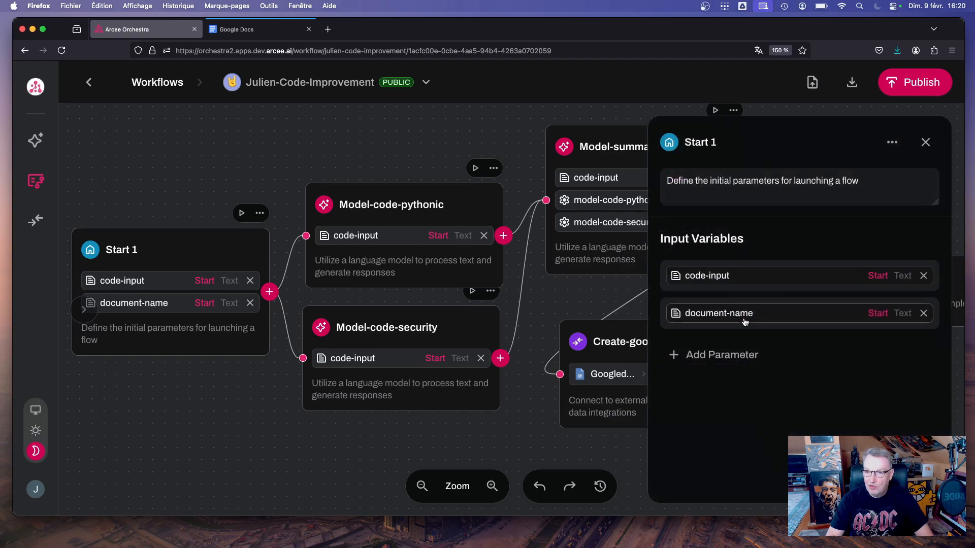
mouse_move(712, 289)
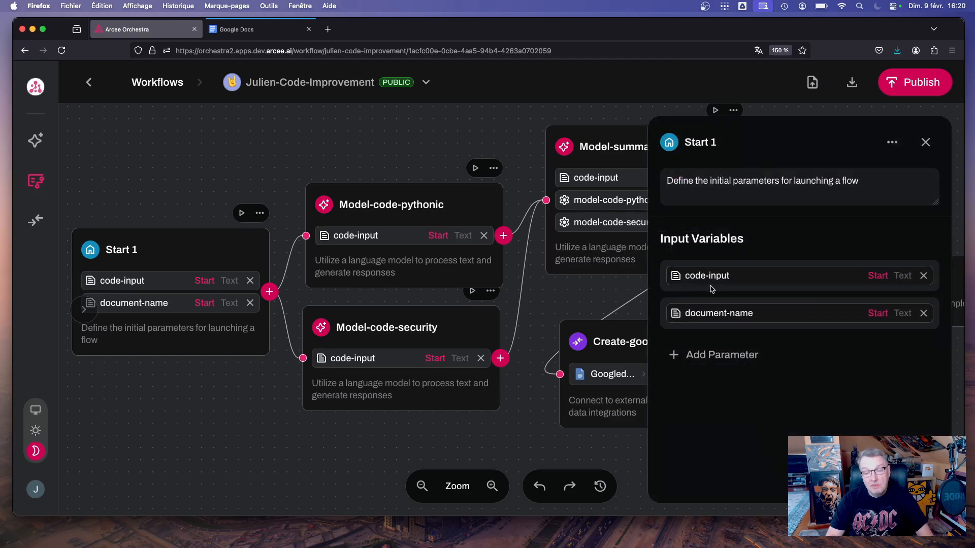
mouse_move(903, 284)
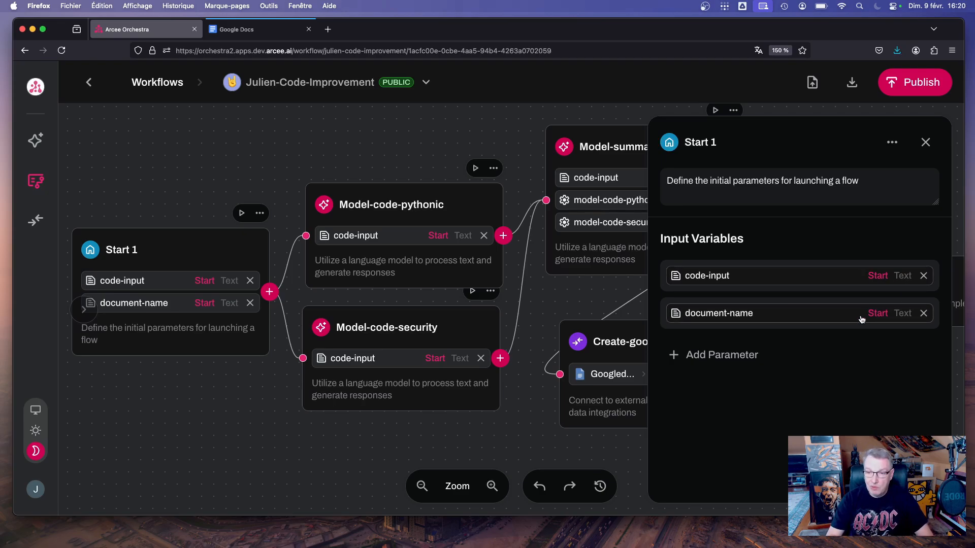
mouse_move(743, 330)
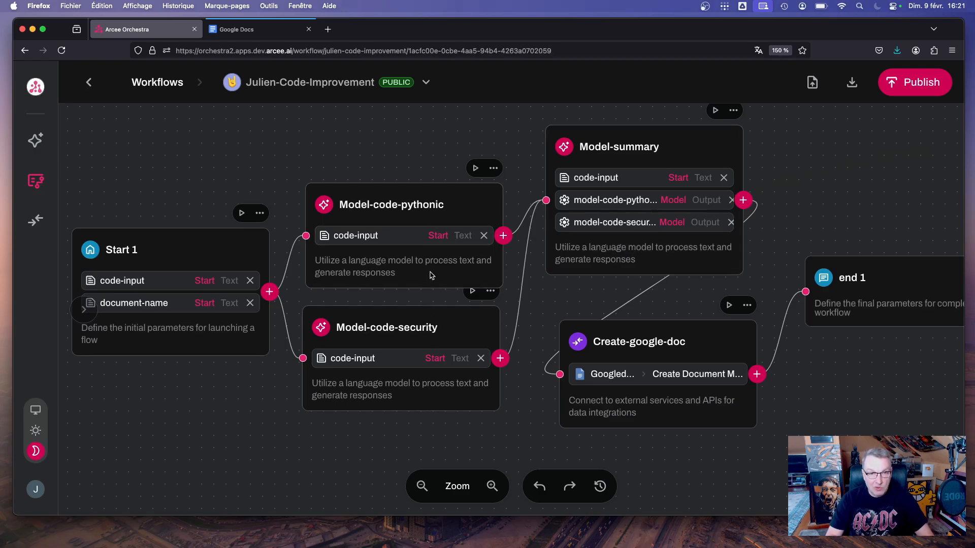
mouse_move(380, 316)
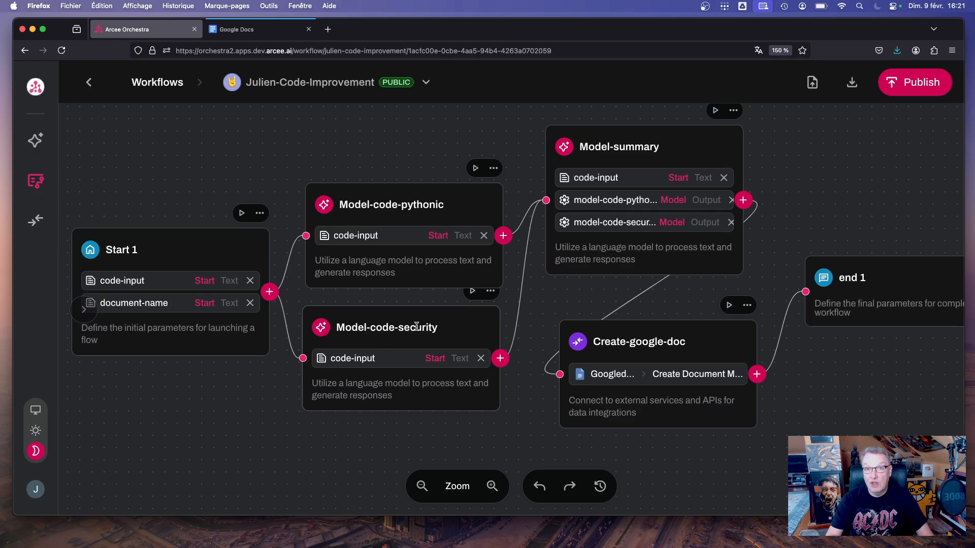
mouse_move(414, 349)
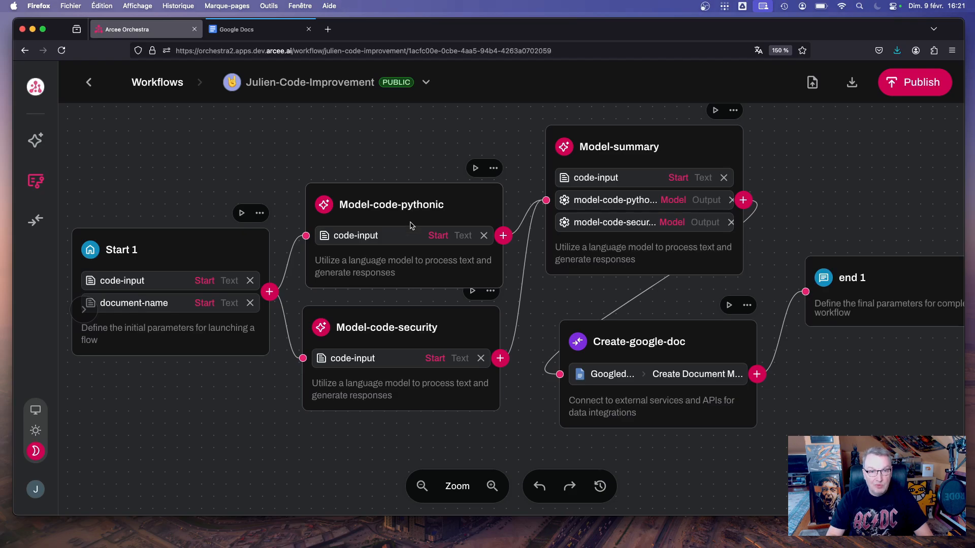
left_click(390, 205)
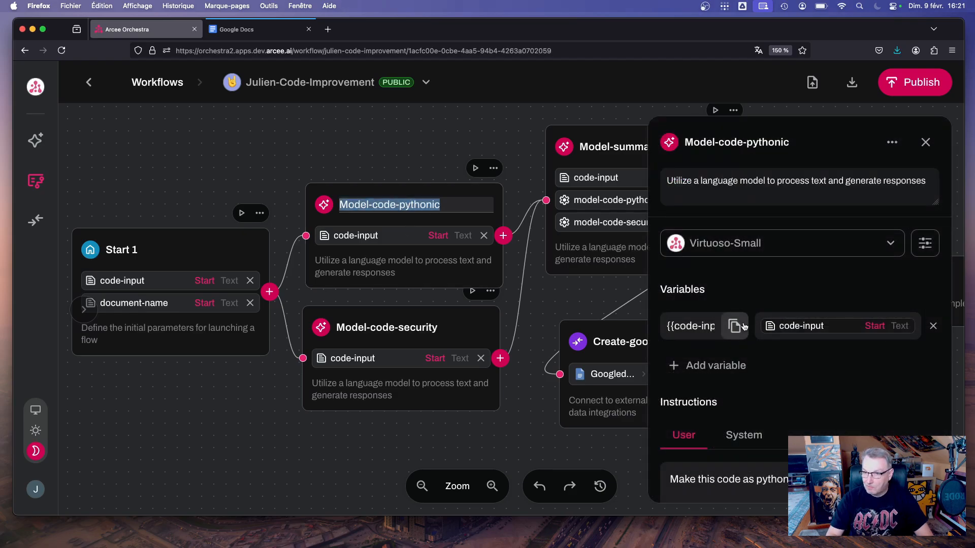
left_click(932, 326)
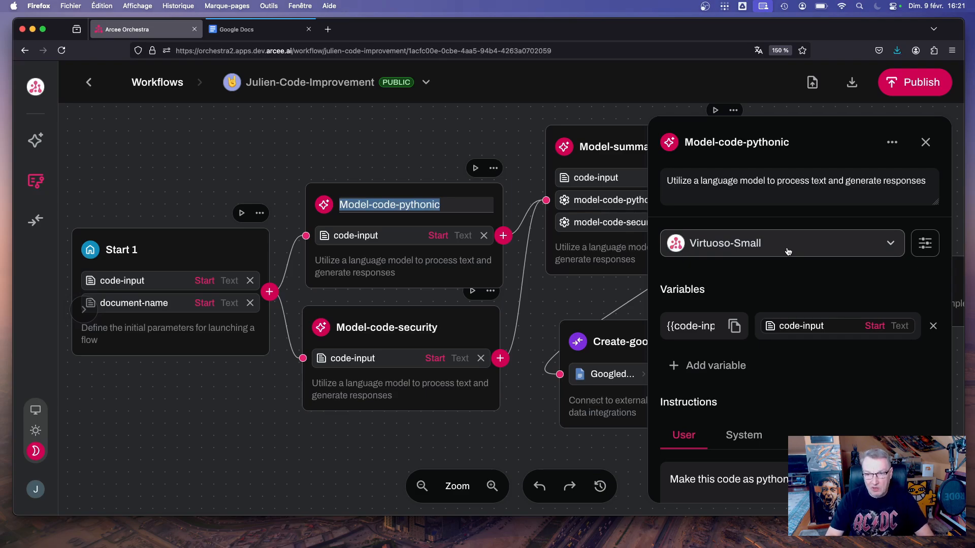
left_click(782, 243)
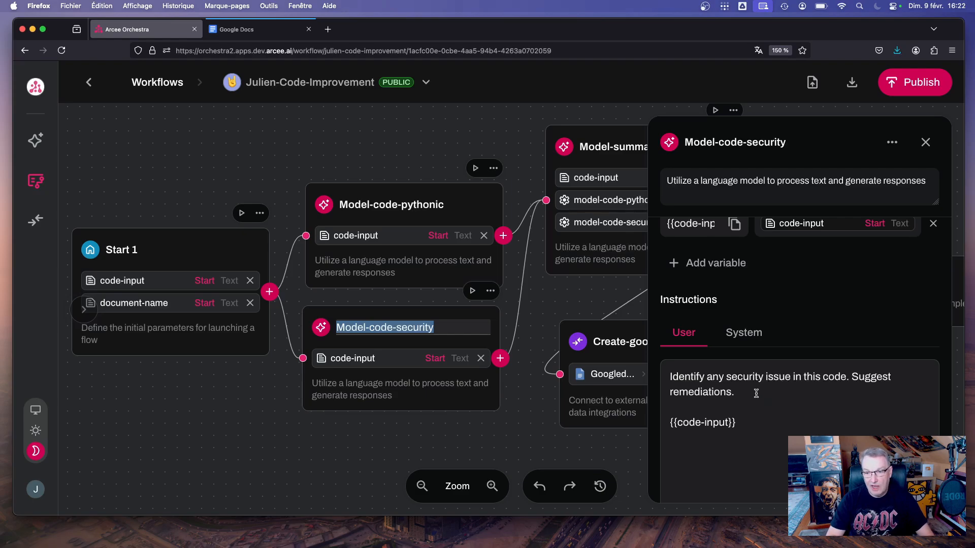
mouse_move(769, 392)
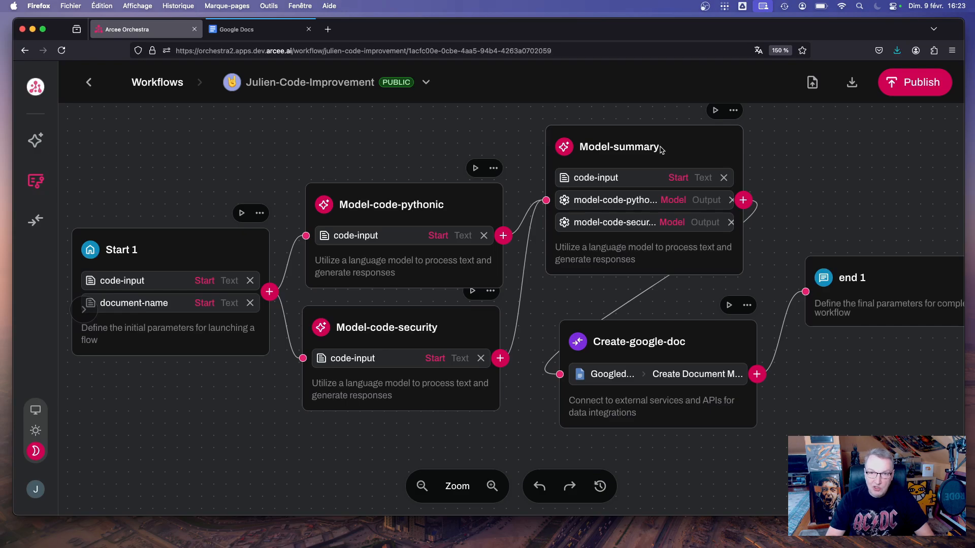
mouse_move(665, 151)
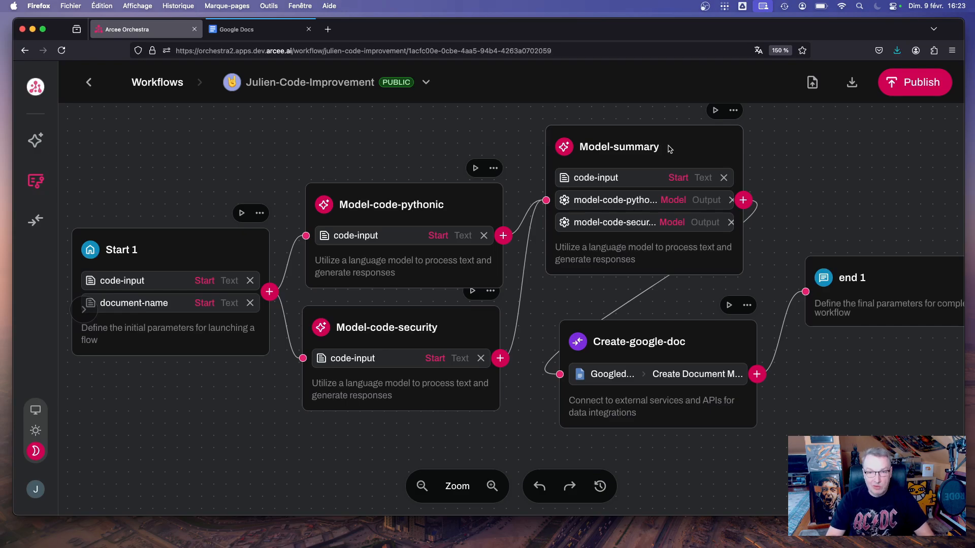
Step: Review the Model-summary node's prompt and the Create-google-doc node's settings
left_click(619, 146)
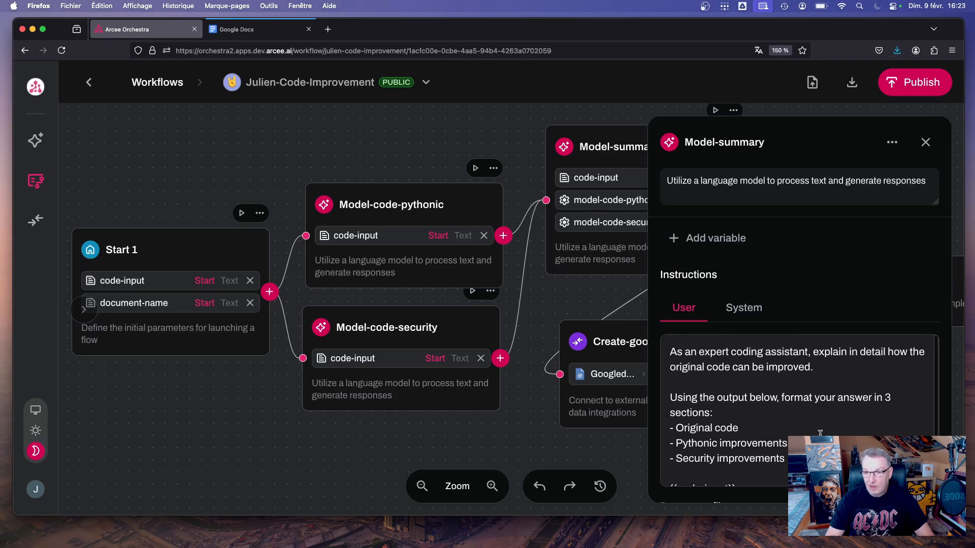
mouse_move(755, 275)
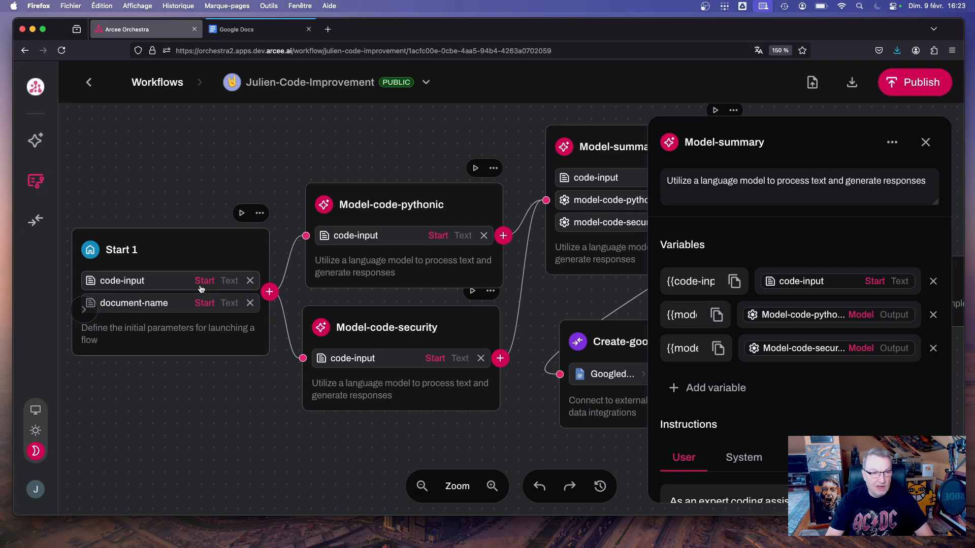
mouse_move(561, 301)
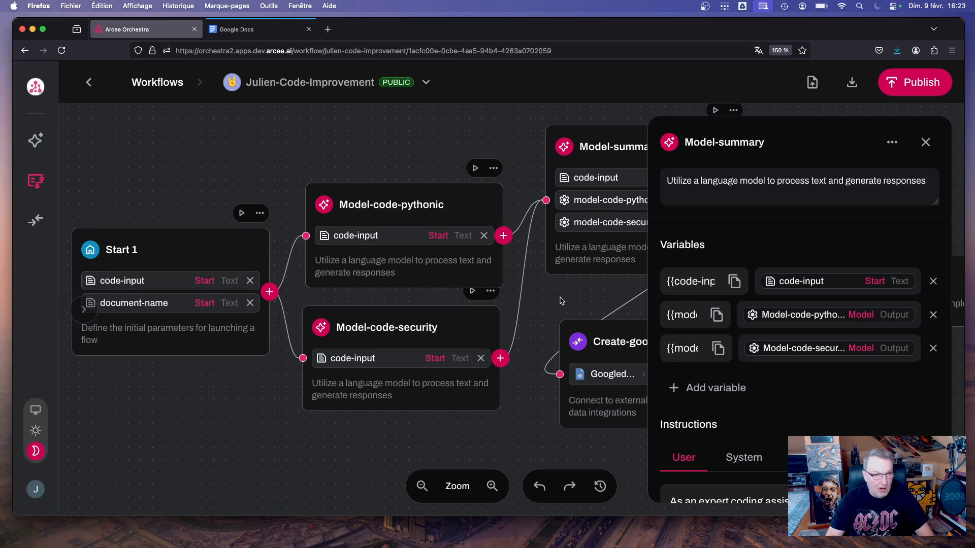
mouse_move(788, 372)
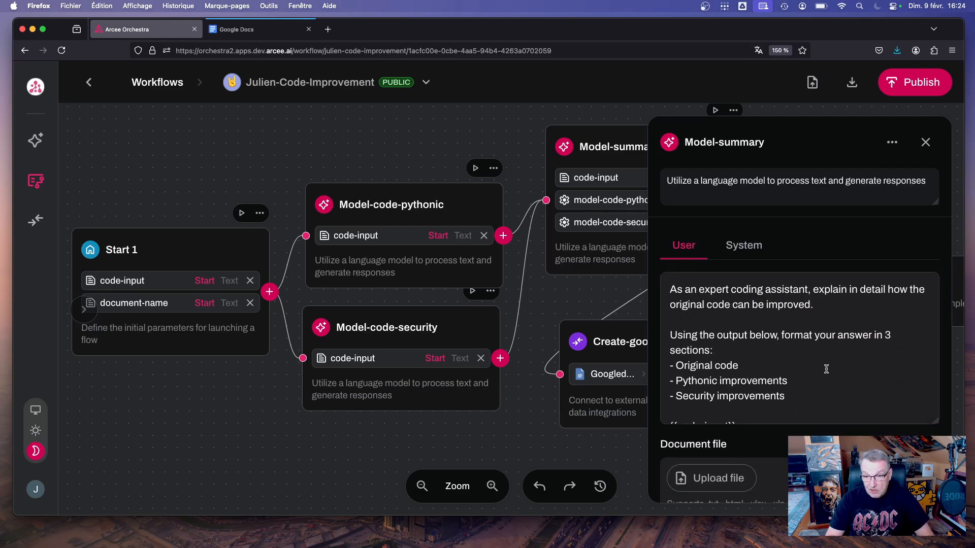
scroll("down", 3)
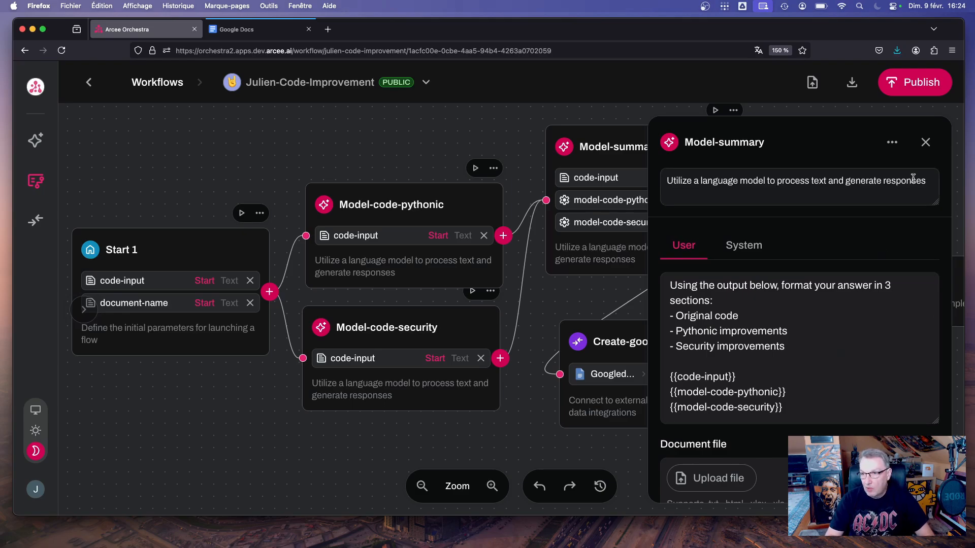
left_click(925, 143)
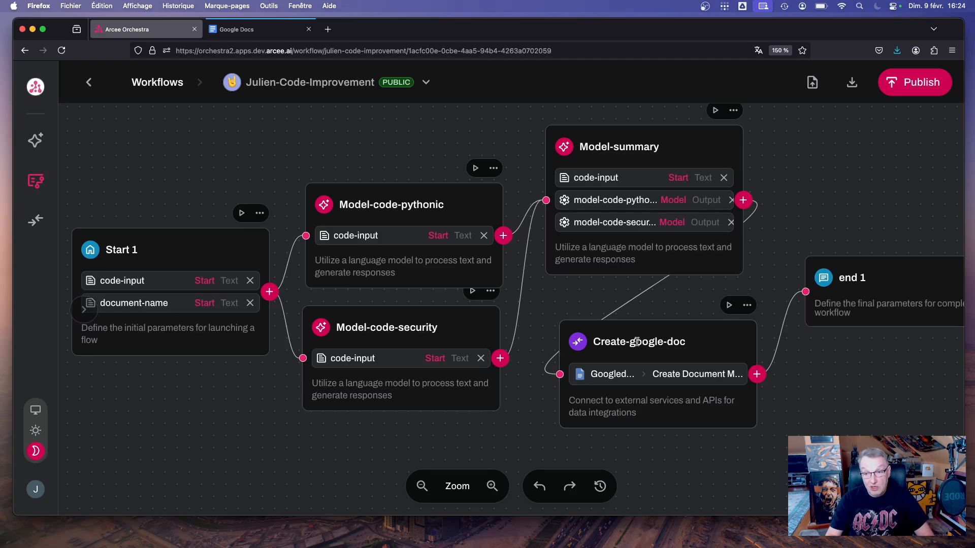
left_click(638, 341)
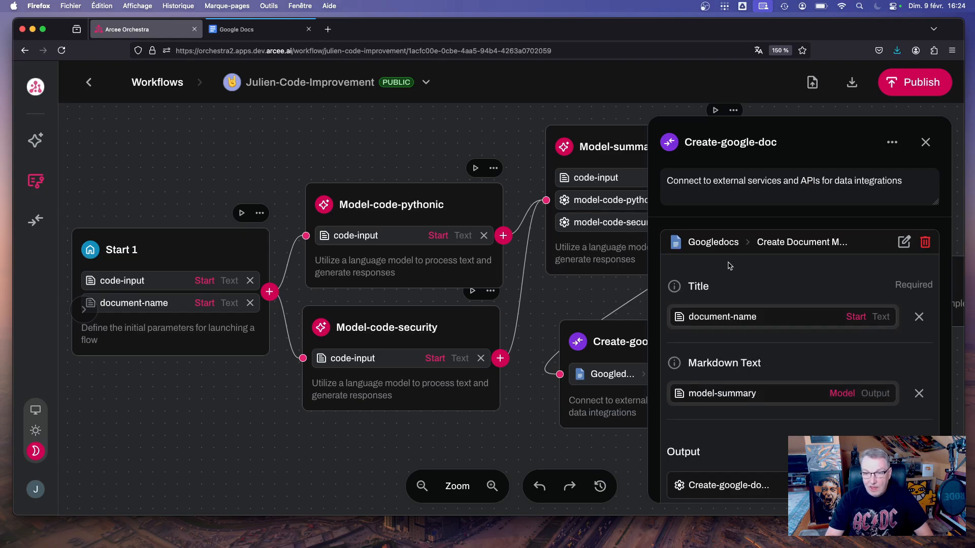
mouse_move(744, 255)
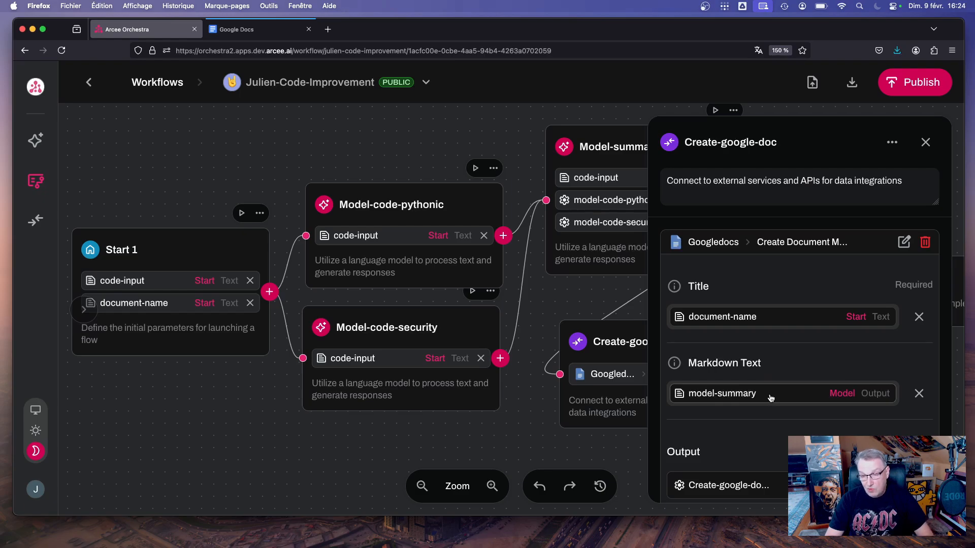
mouse_move(770, 403)
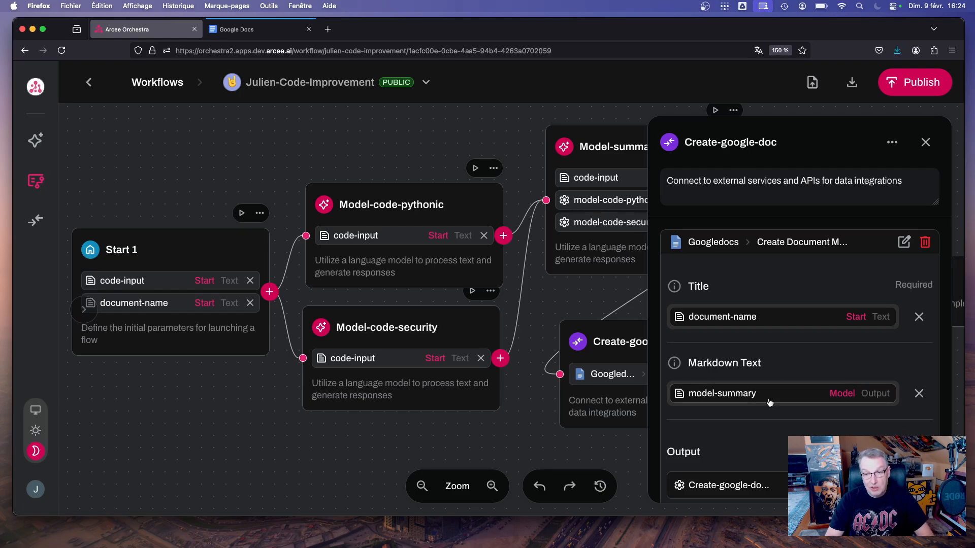
mouse_move(769, 401)
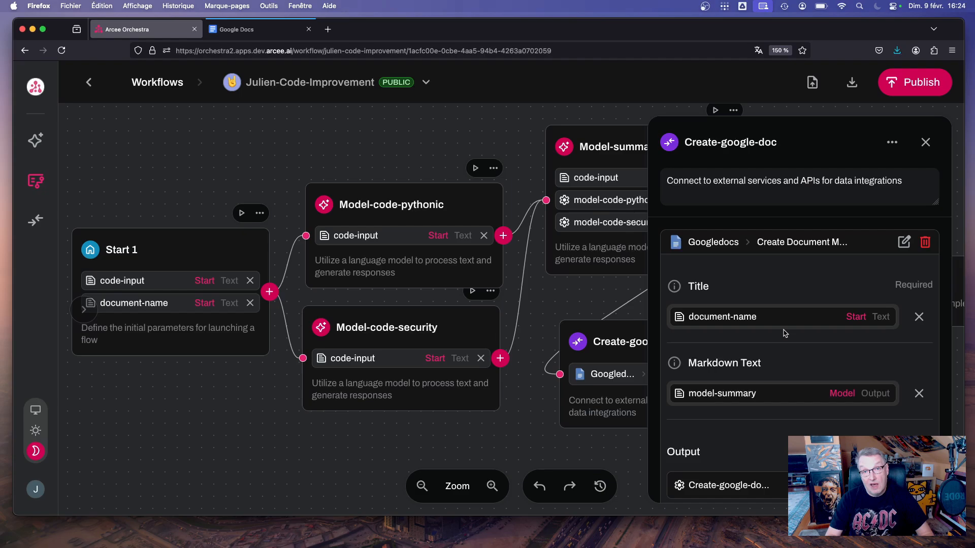
mouse_move(791, 367)
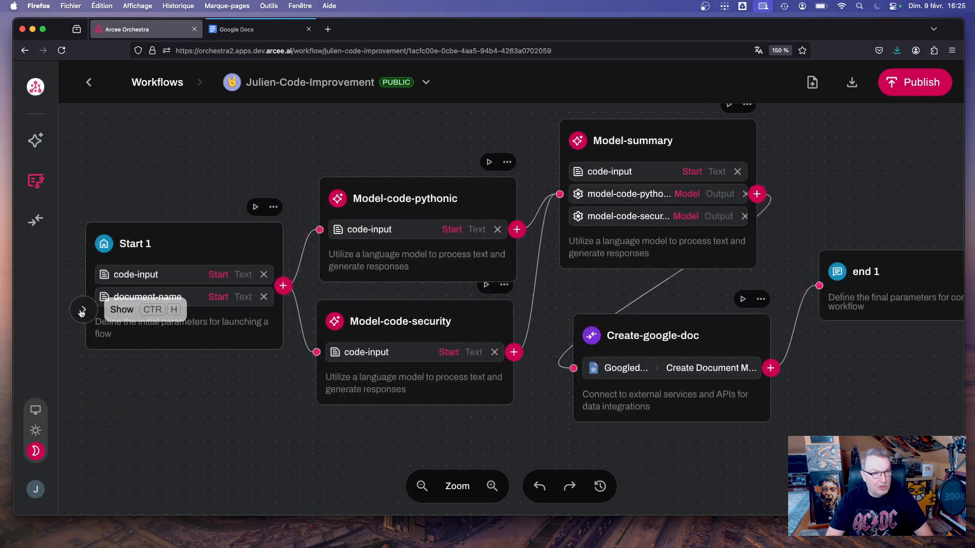
Step: Run a workflow test with document name my_code_review and view its output
left_click(85, 311)
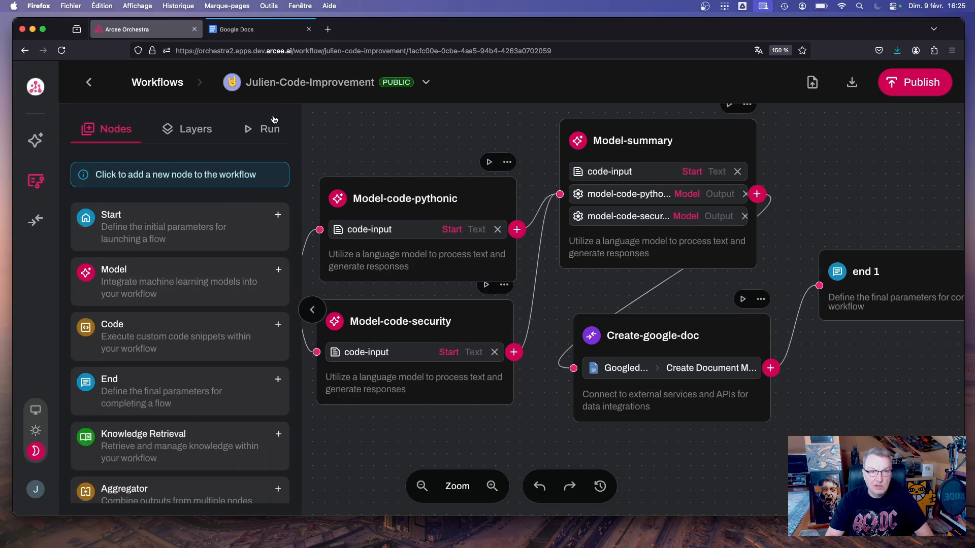
left_click(270, 129)
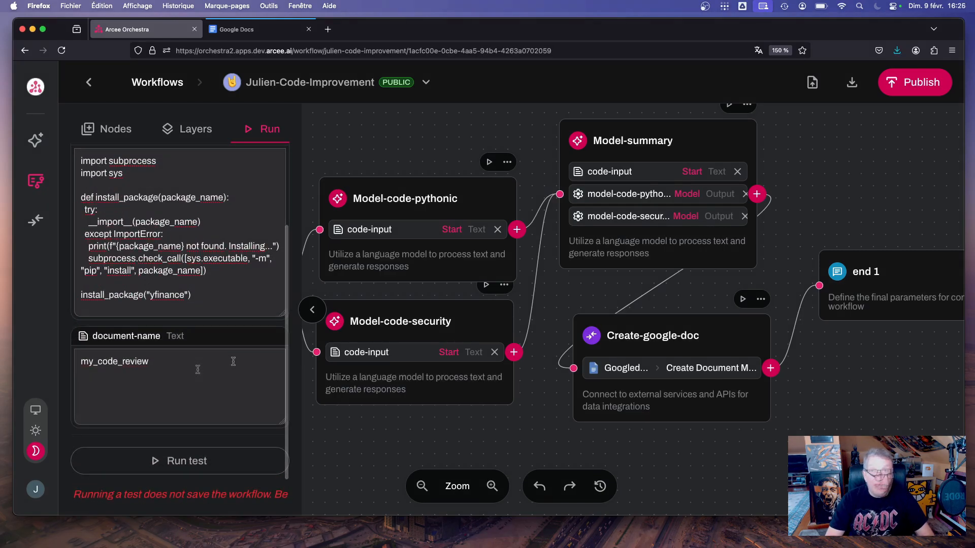
left_click(150, 362)
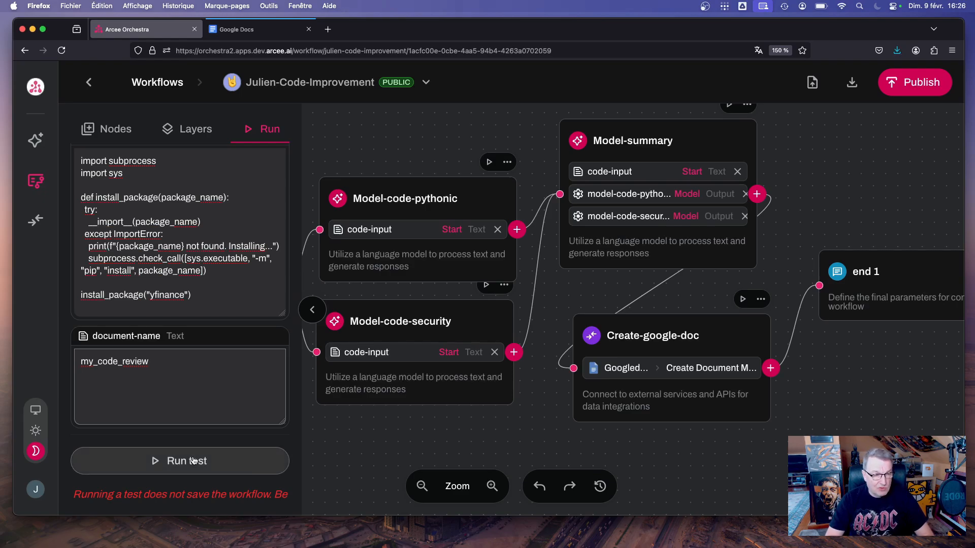
left_click(180, 461)
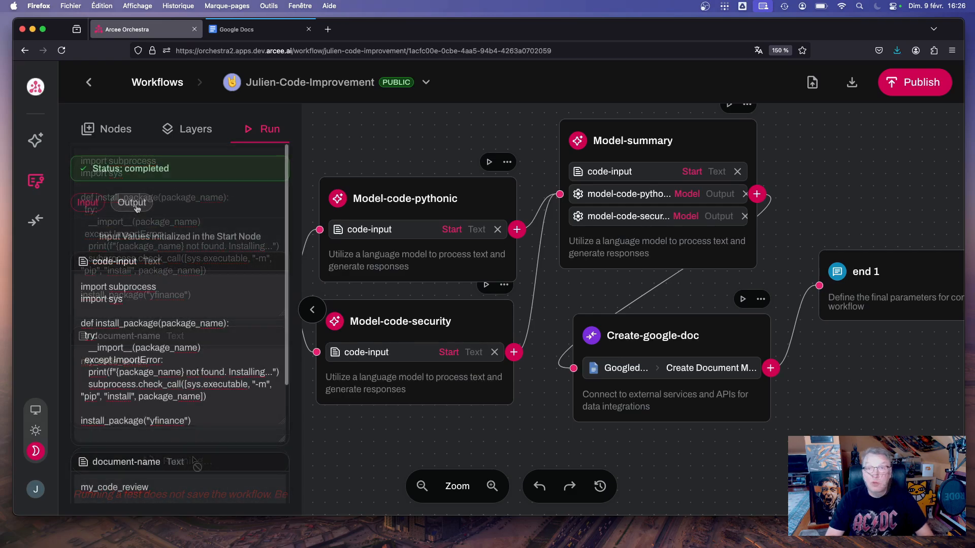
left_click(131, 202)
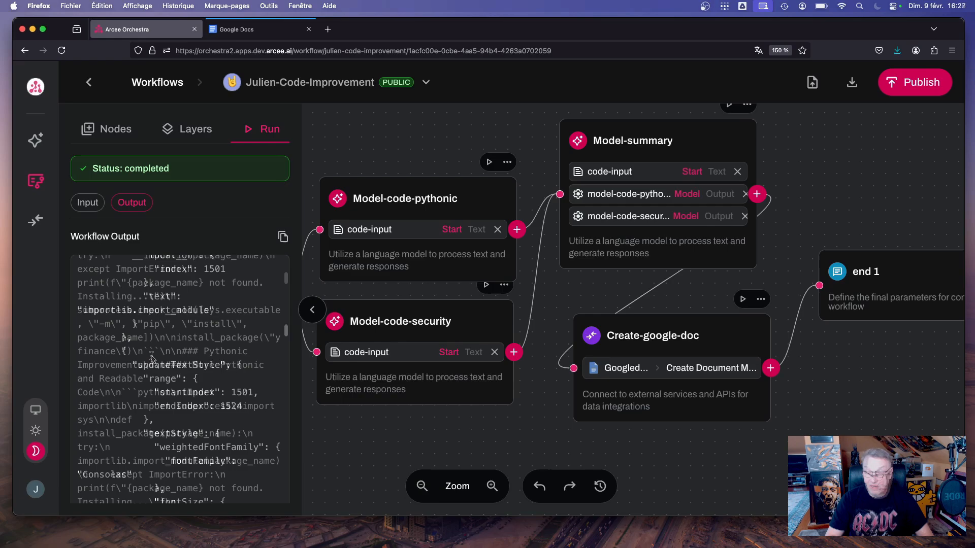
left_click(259, 29)
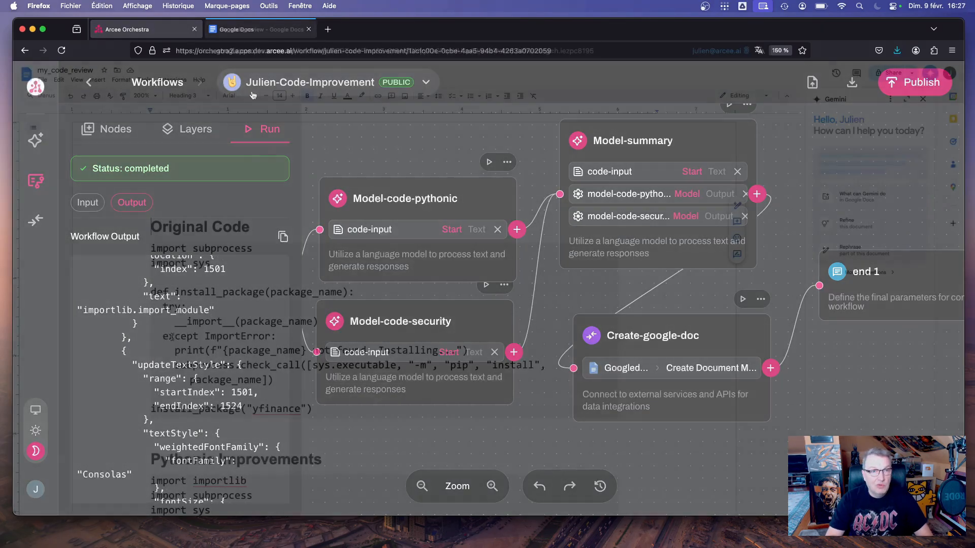
Step: Read the my_code_review Google Doc through its original code, Pythonic and security sections
left_click(260, 30)
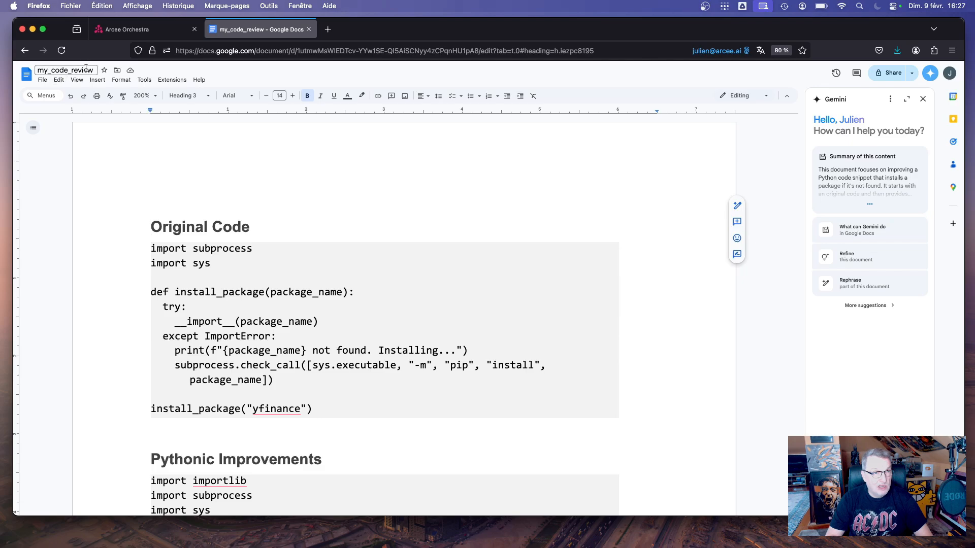
scroll("down", 3)
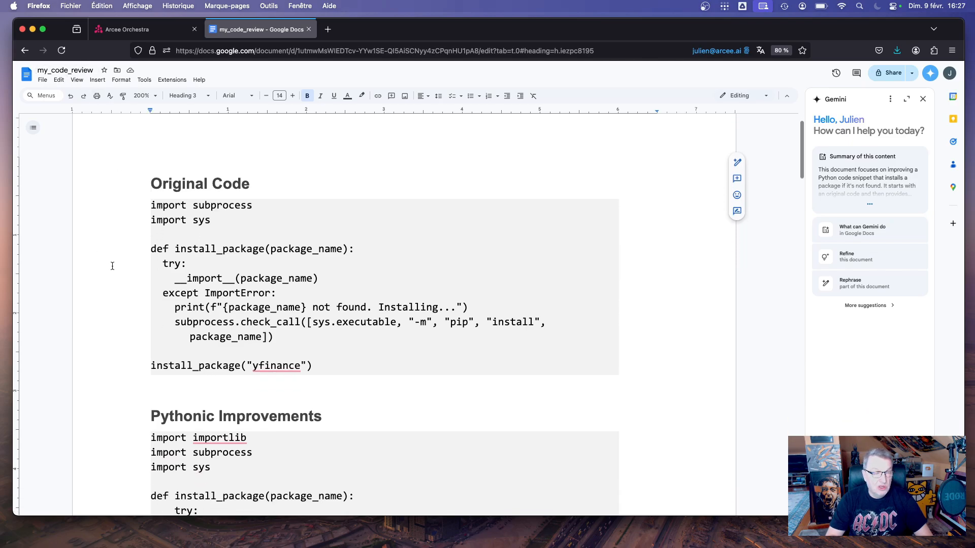
mouse_move(153, 345)
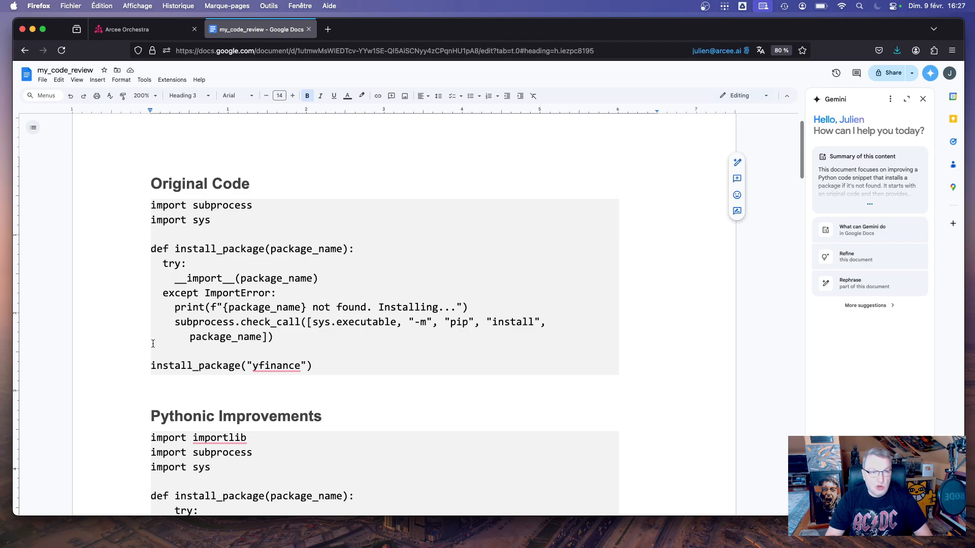
scroll("down", 3)
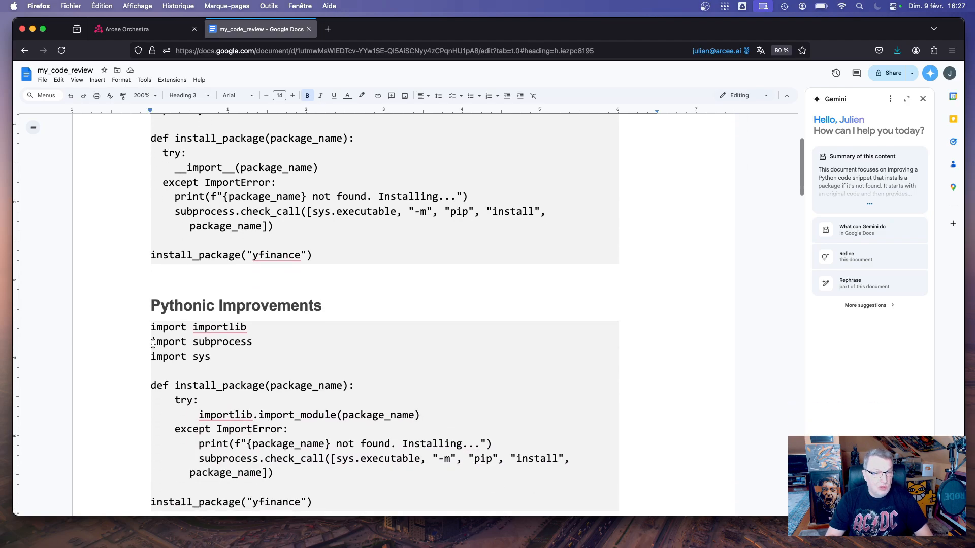
scroll("down", 3)
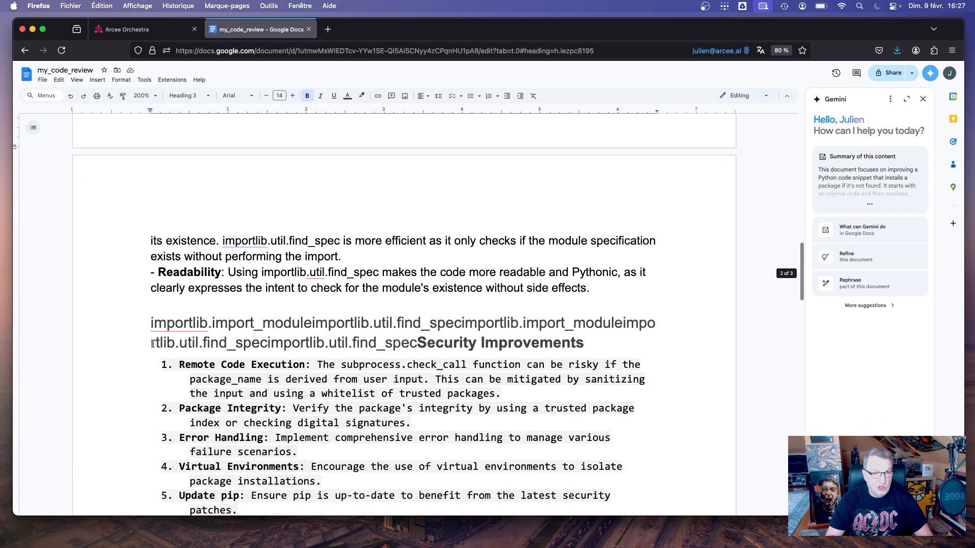
scroll("down", 3)
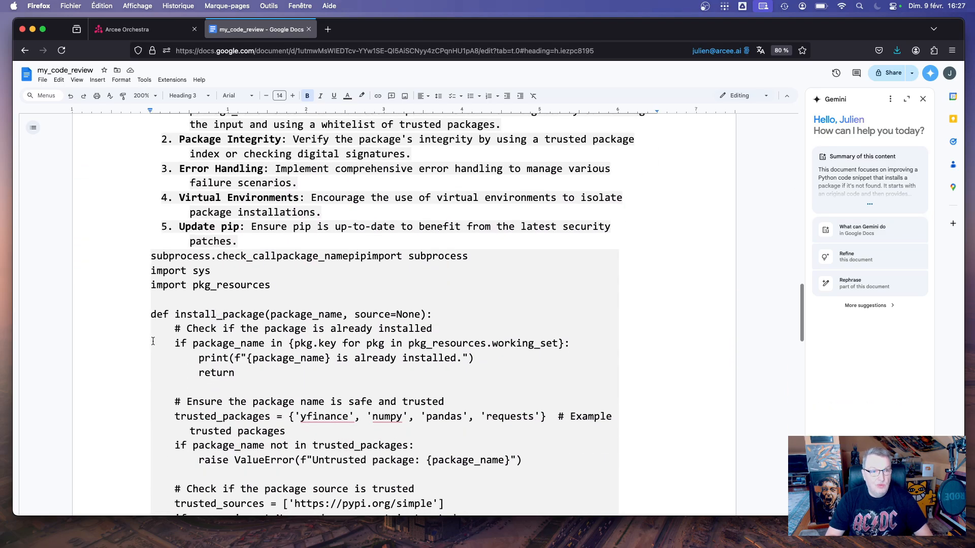
scroll("down", 3)
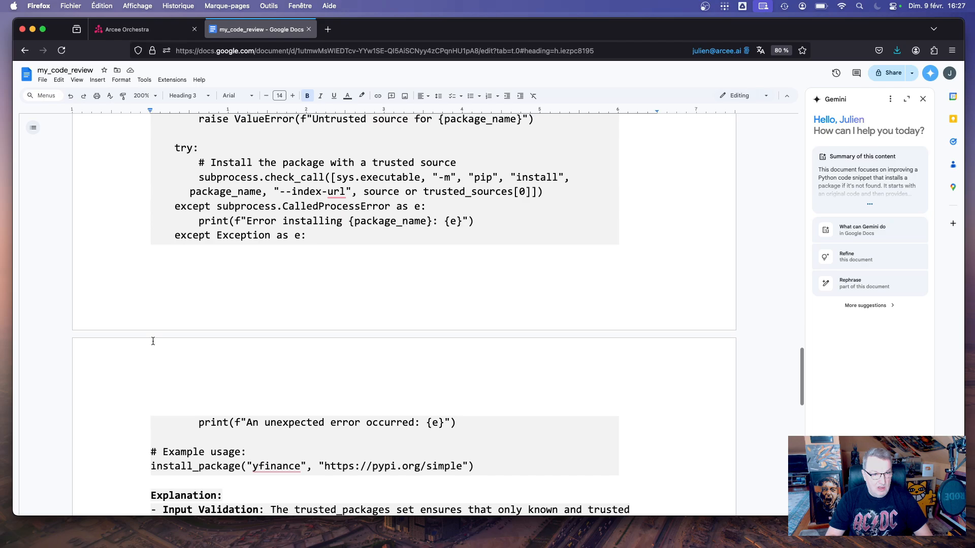
scroll("down", 3)
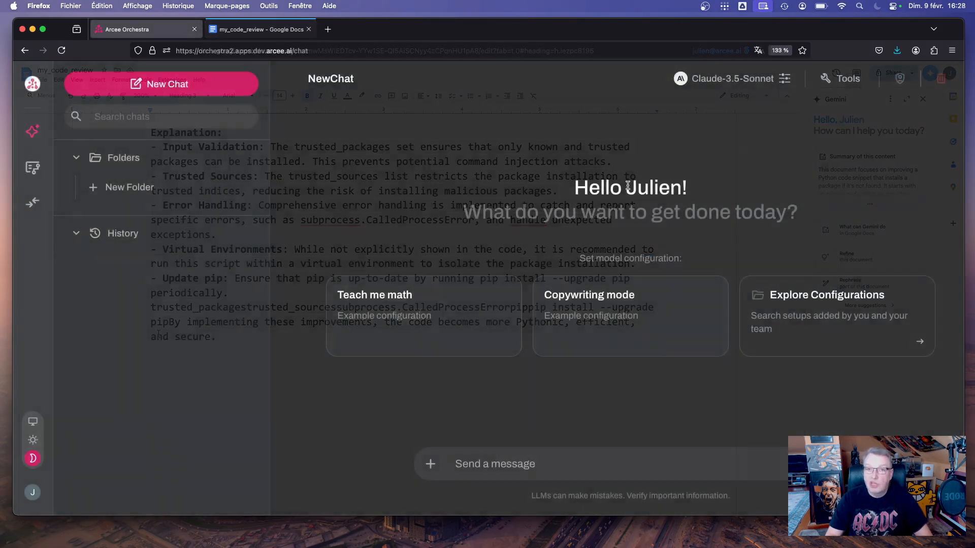
Step: Enable the julien-code-improvement workflow as a tool for the new chat
left_click(840, 78)
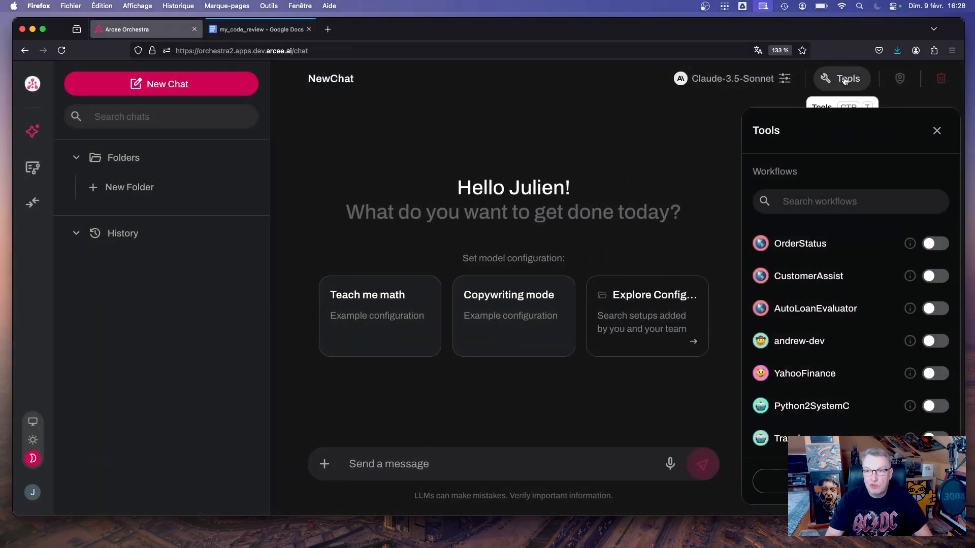
scroll("down", 3)
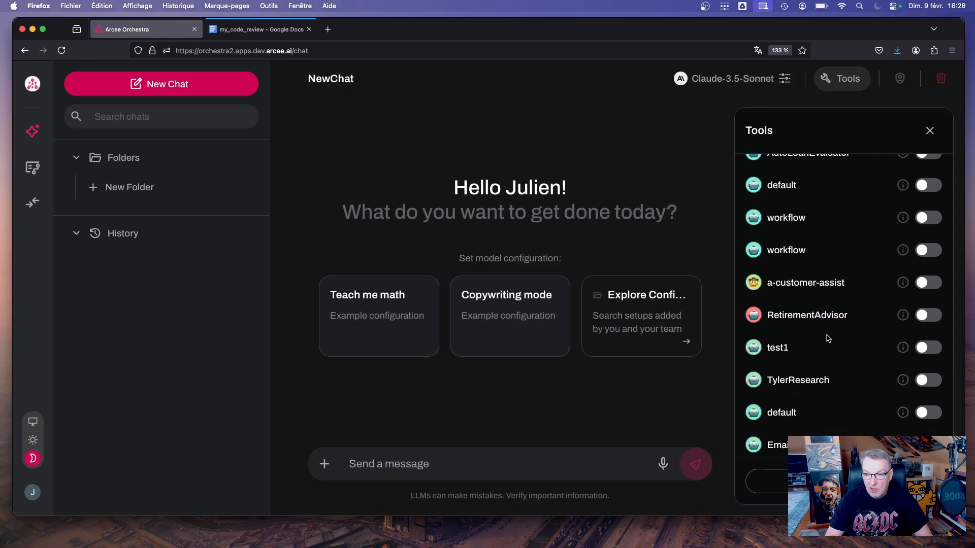
scroll("down", 3)
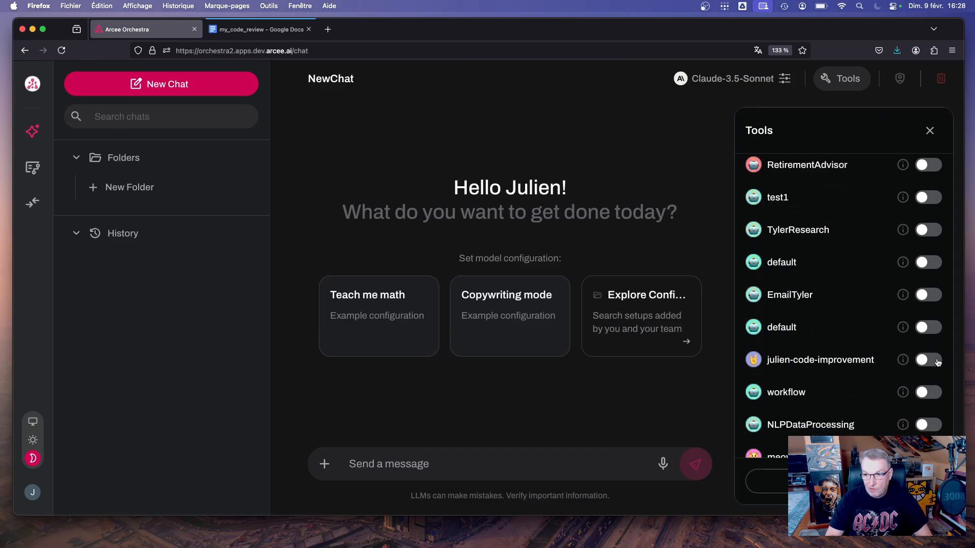
left_click(927, 360)
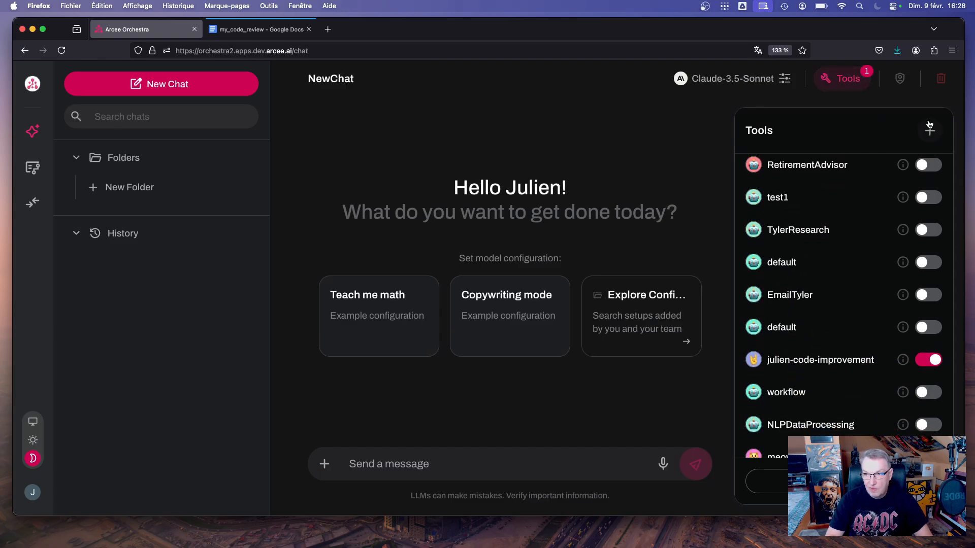
left_click(841, 78)
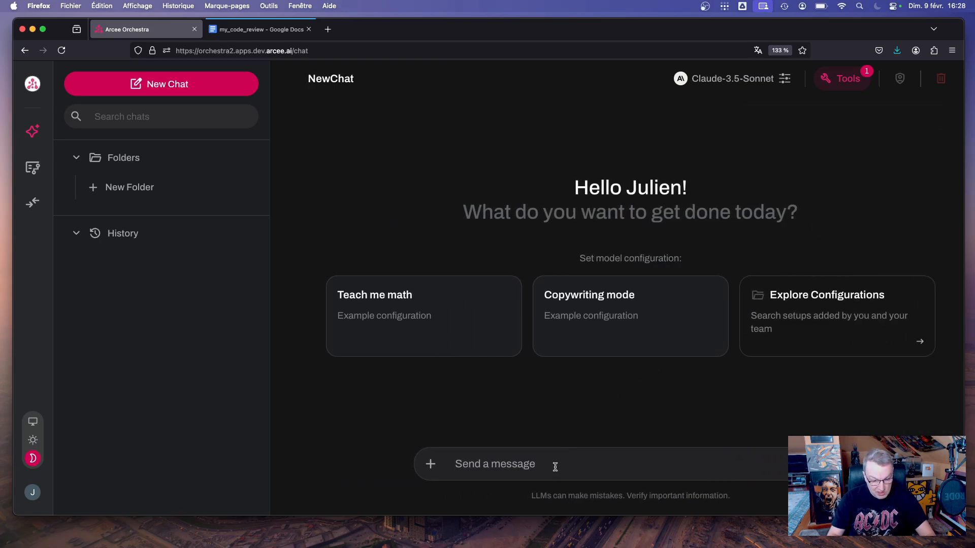
Step: Send a chat request to improve the pasted code and save the report as "my chat review" in Google Docs
type("Improve the following code, a")
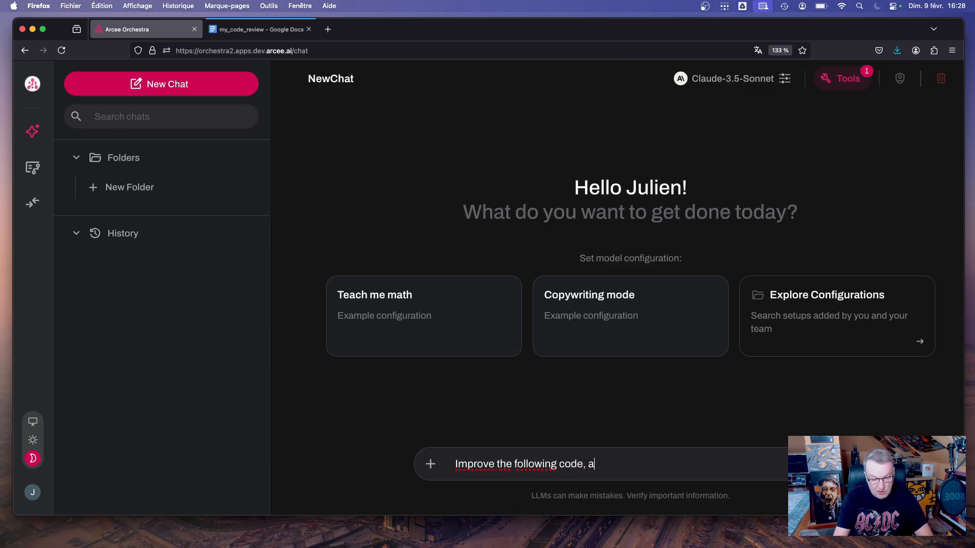
type("nd save the report as")
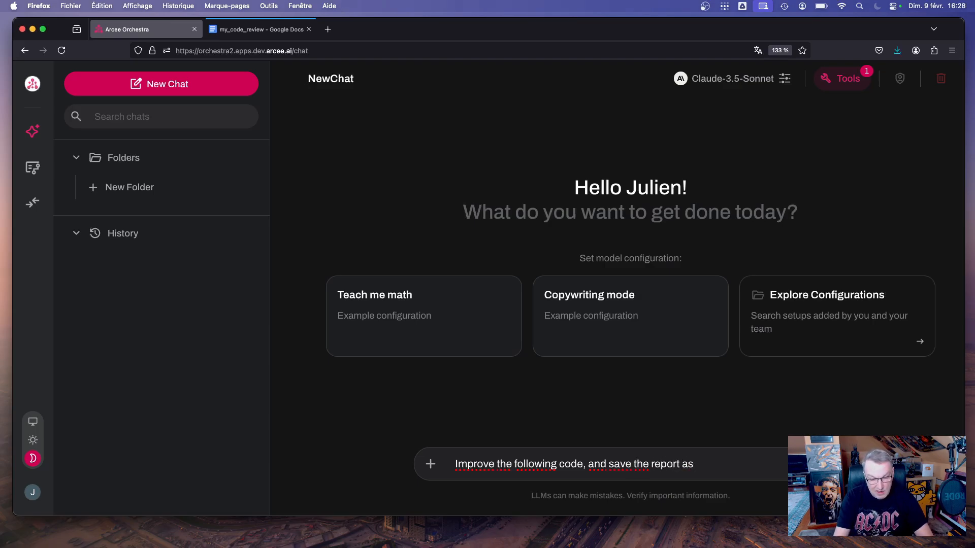
type("\"my chat review\" in G")
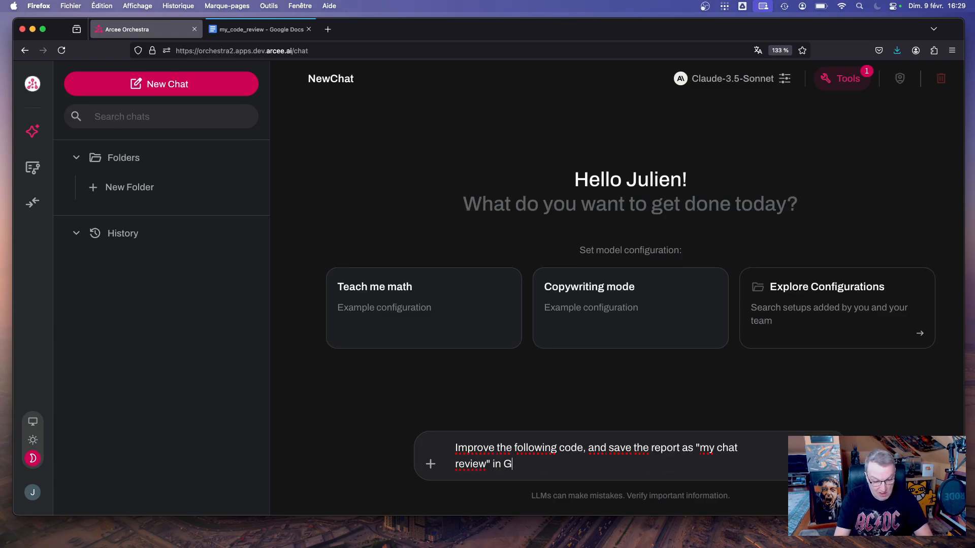
type("oogle Do")
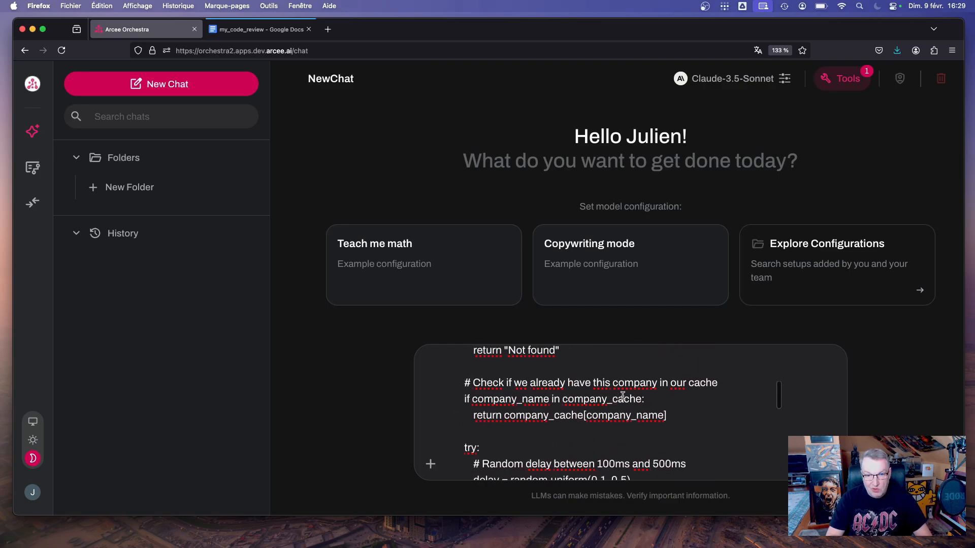
scroll("down", 3)
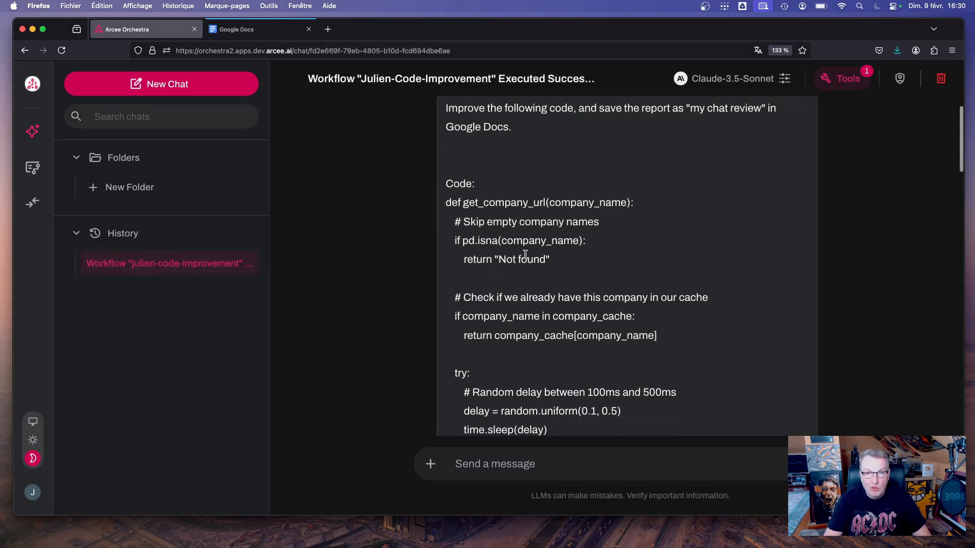
Step: Read the chat's summary of Pythonic, security and structure improvements to the final code
scroll("down", 3)
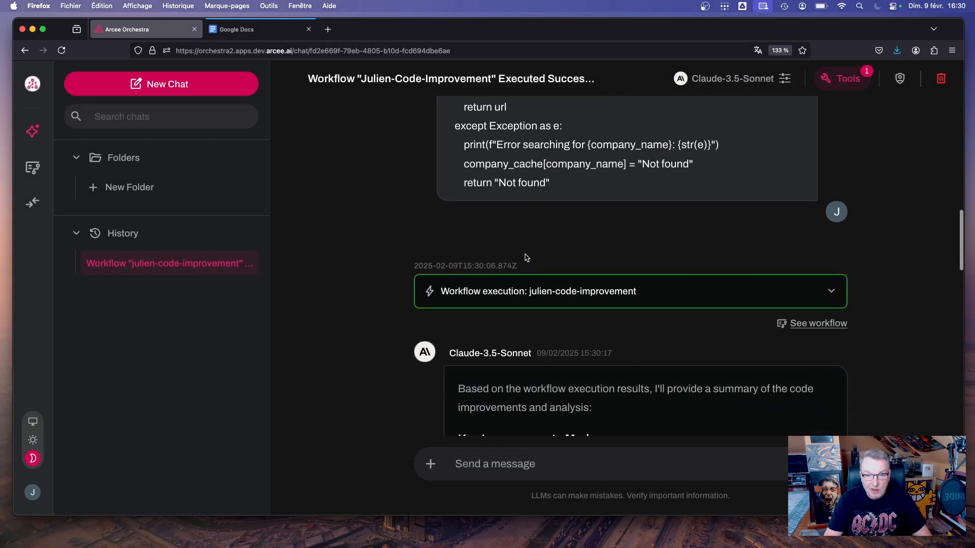
scroll("down", 3)
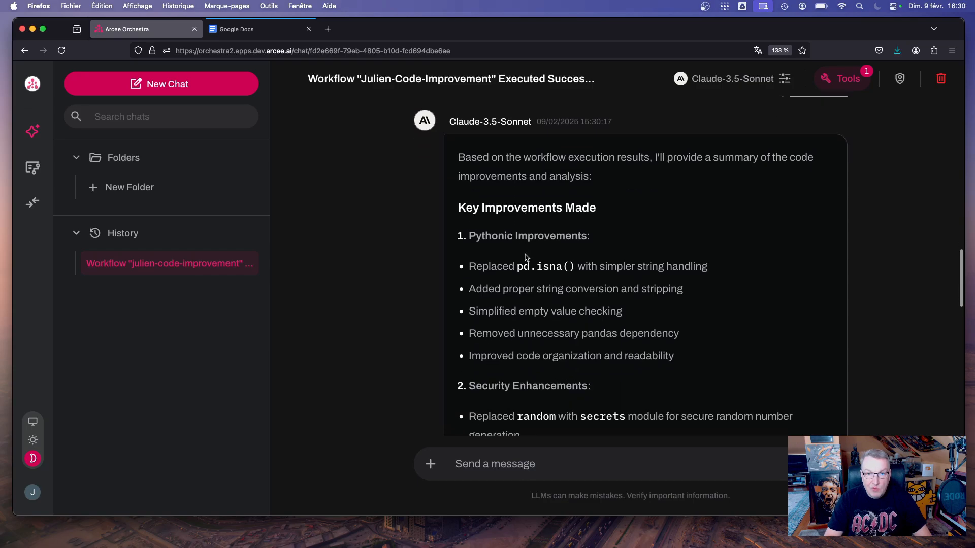
scroll("down", 3)
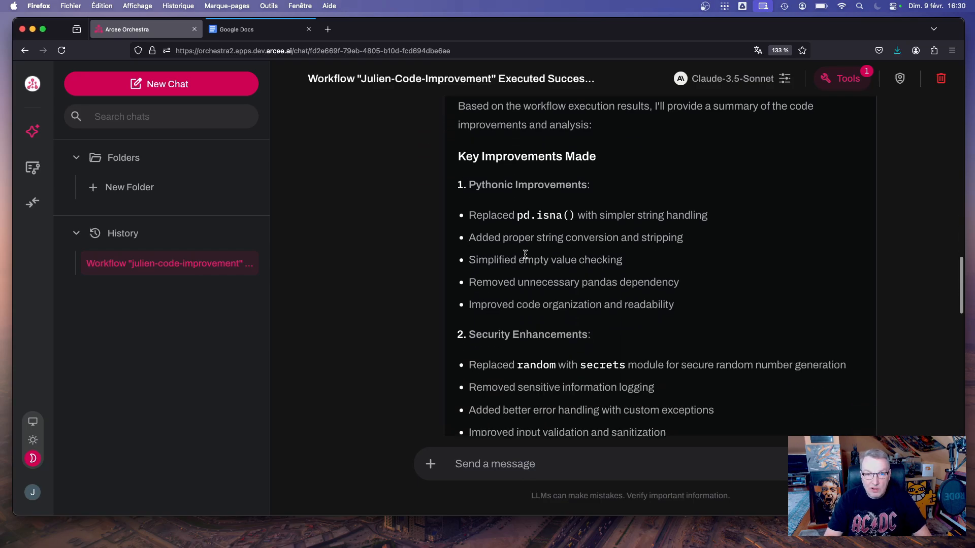
scroll("down", 3)
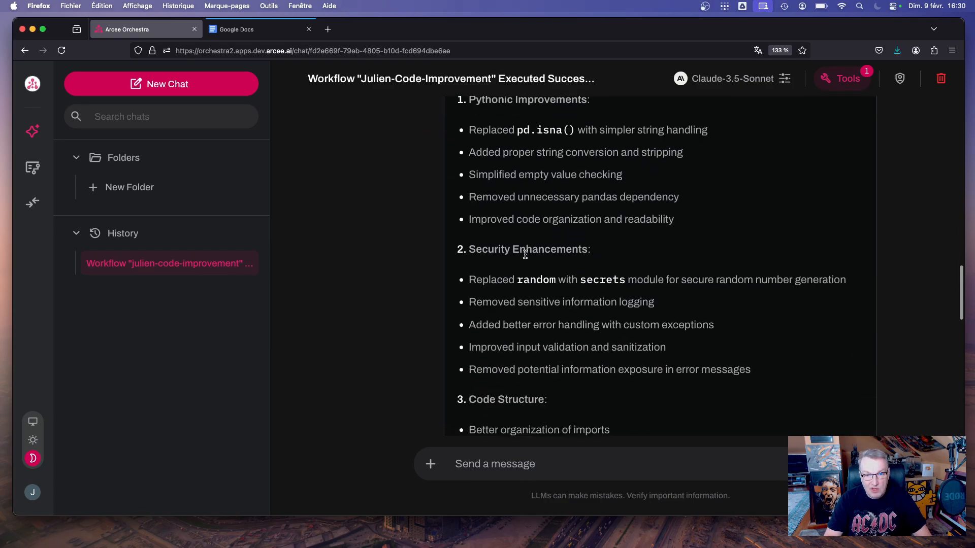
scroll("down", 3)
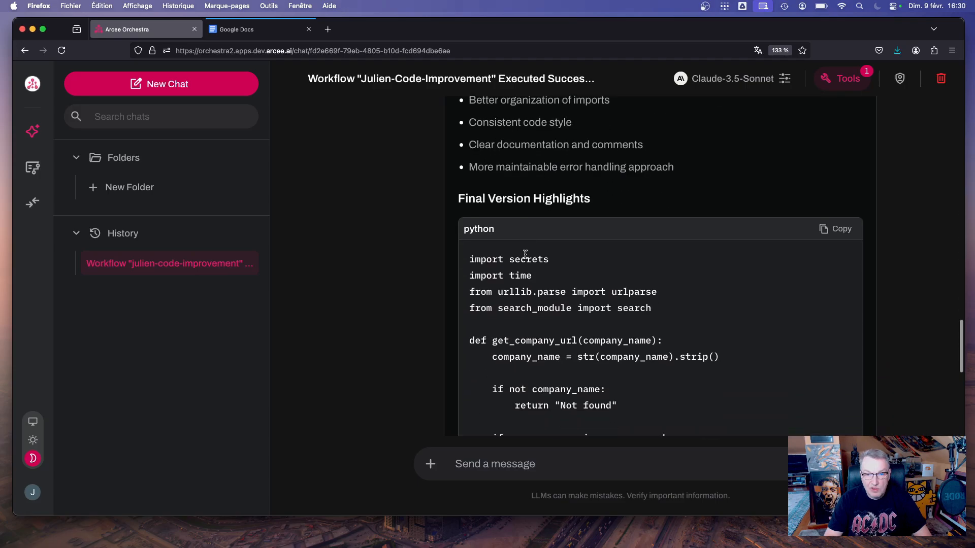
scroll("down", 3)
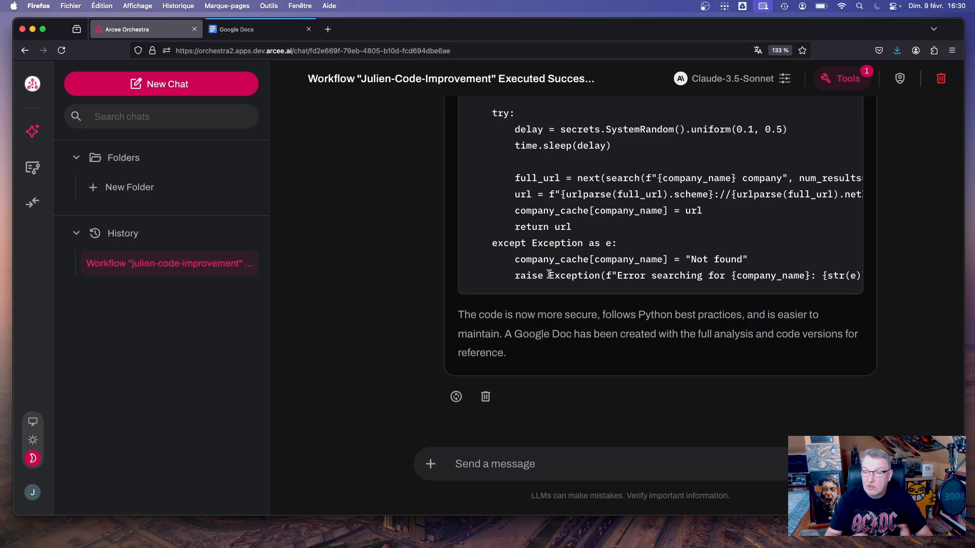
mouse_move(301, 64)
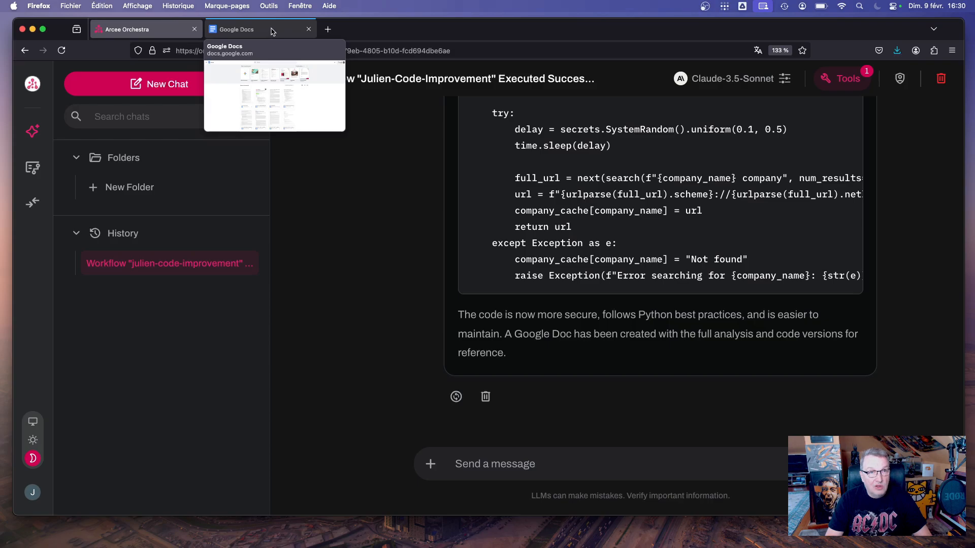
left_click(255, 29)
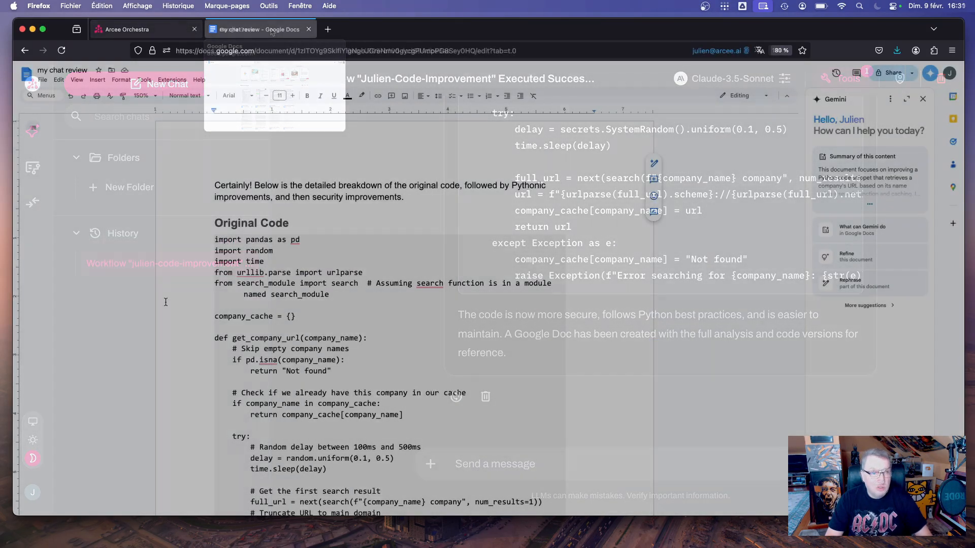
Step: Read the my chat review Google Doc through its original code, improved version and Key Changes
left_click(256, 30)
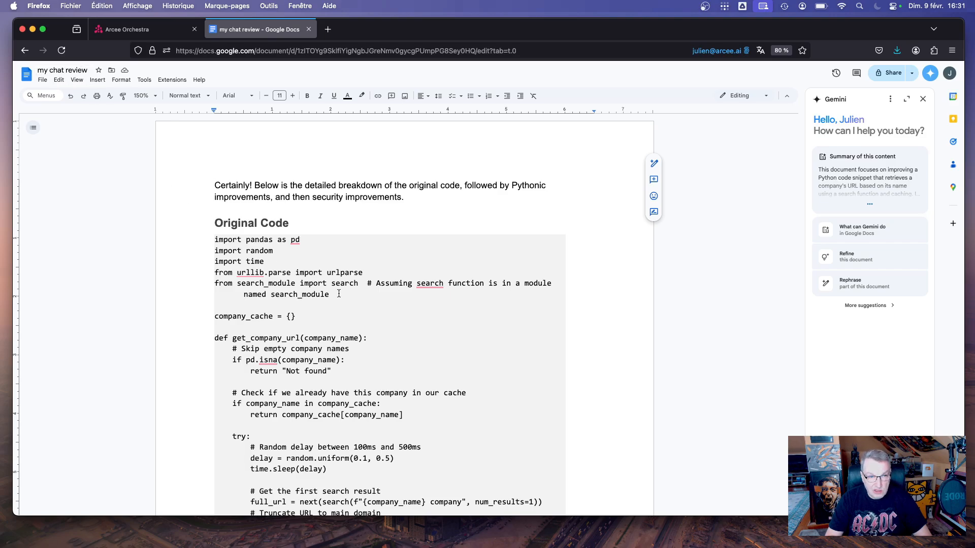
scroll("down", 3)
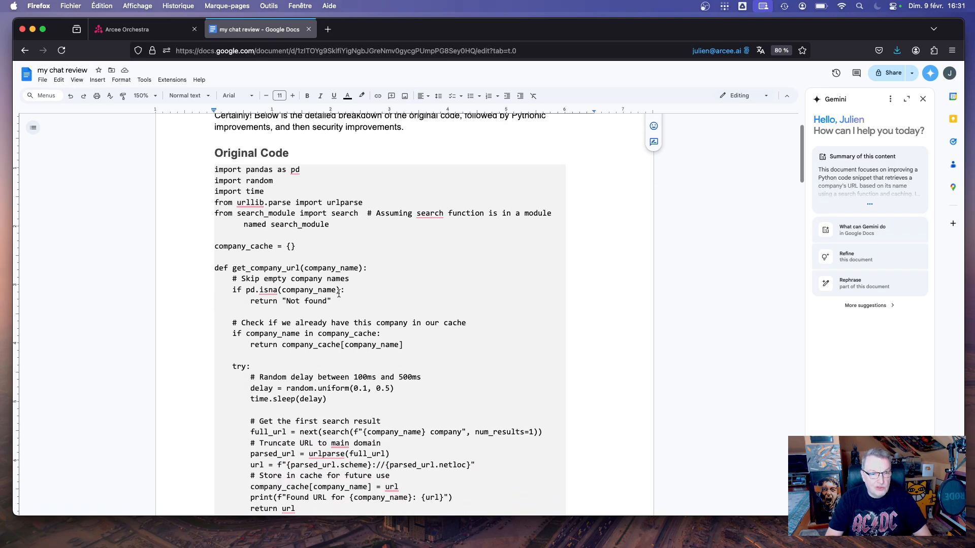
scroll("down", 3)
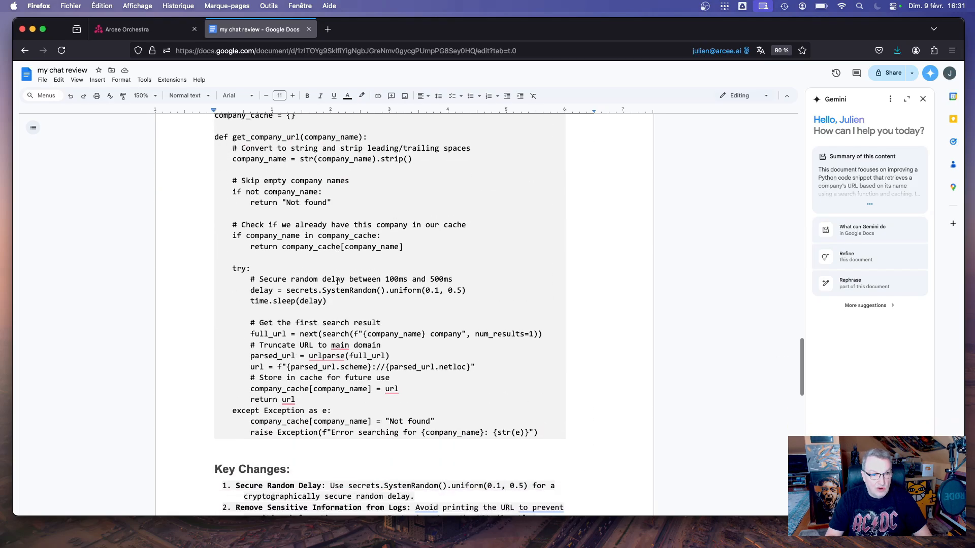
scroll("down", 3)
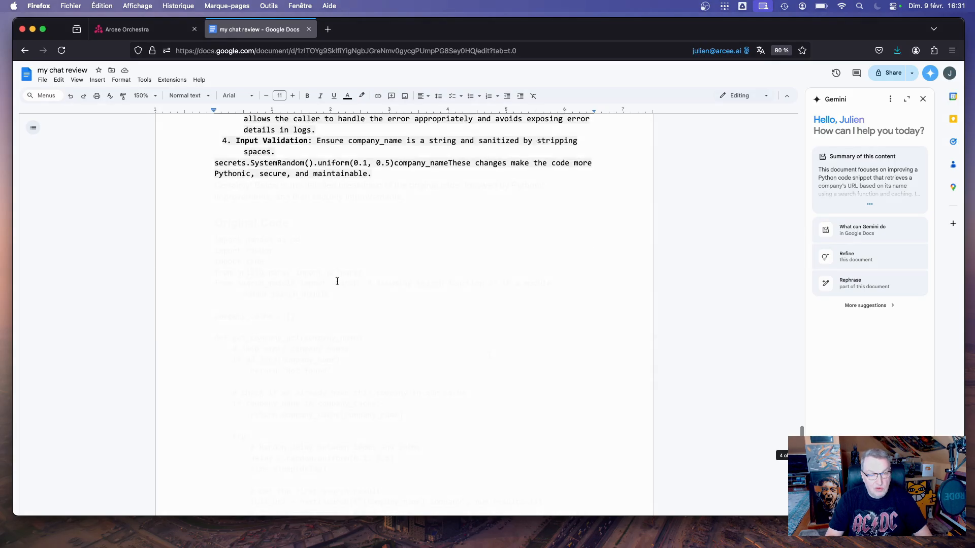